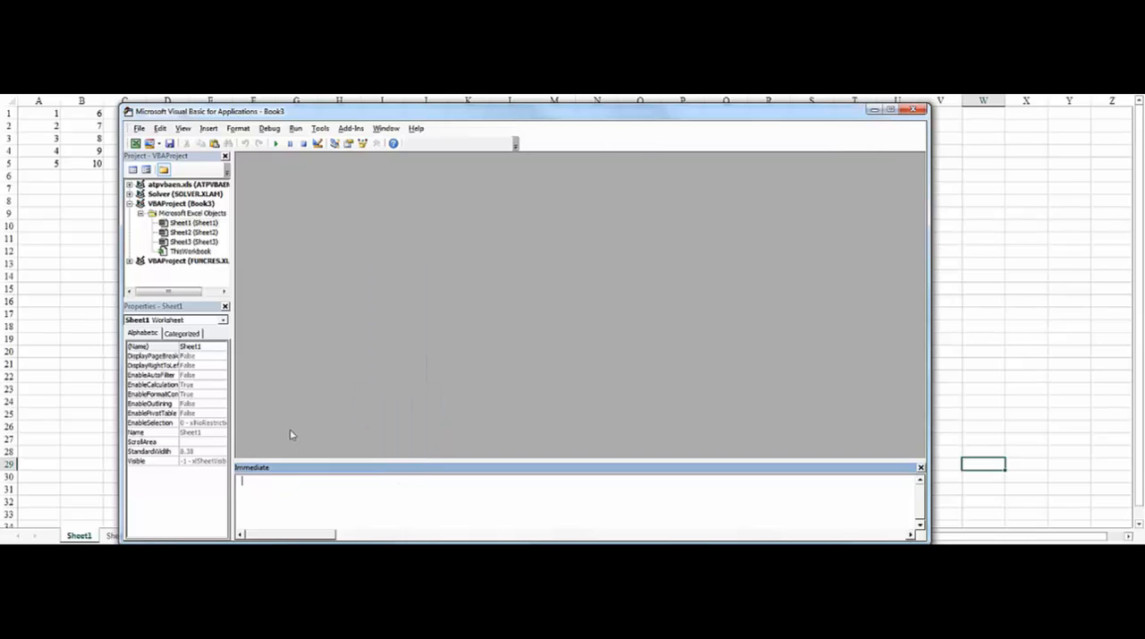
- Run ActiveSheet.UsedRange in the Immediate window to reset the used range
click(319, 502)
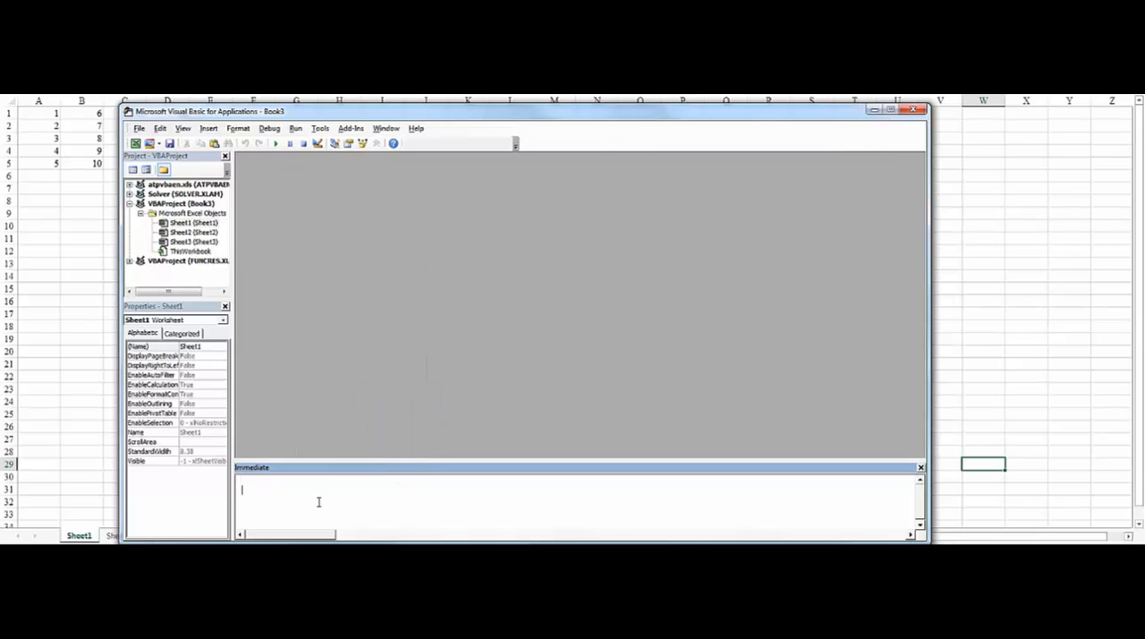
text(ActiveSheet.UsedRange)
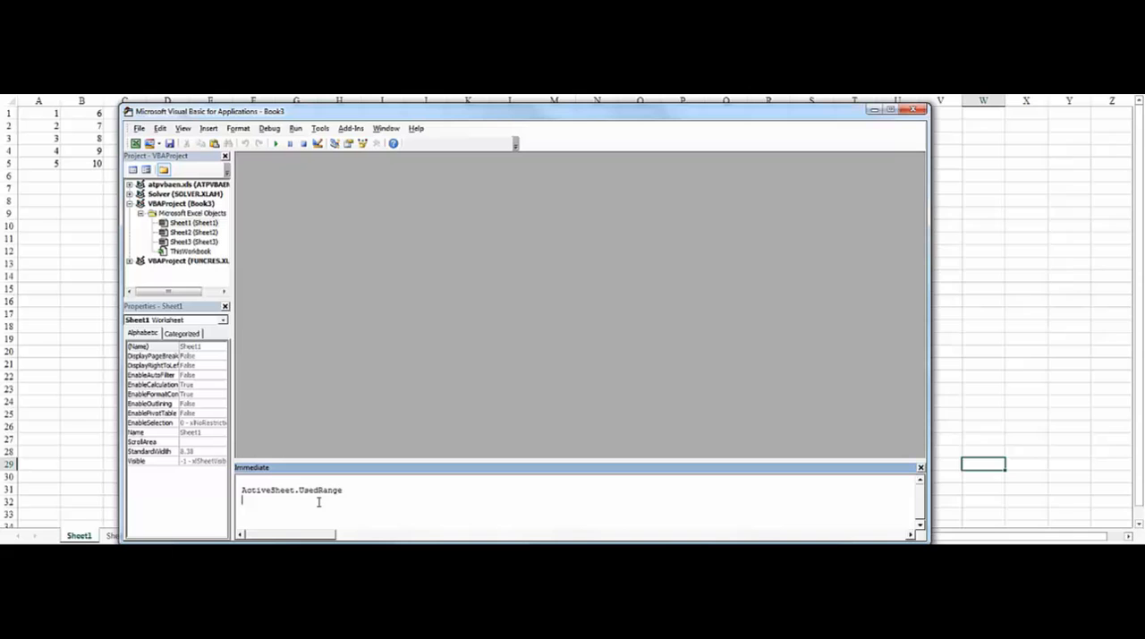
mouse_move(555, 142)
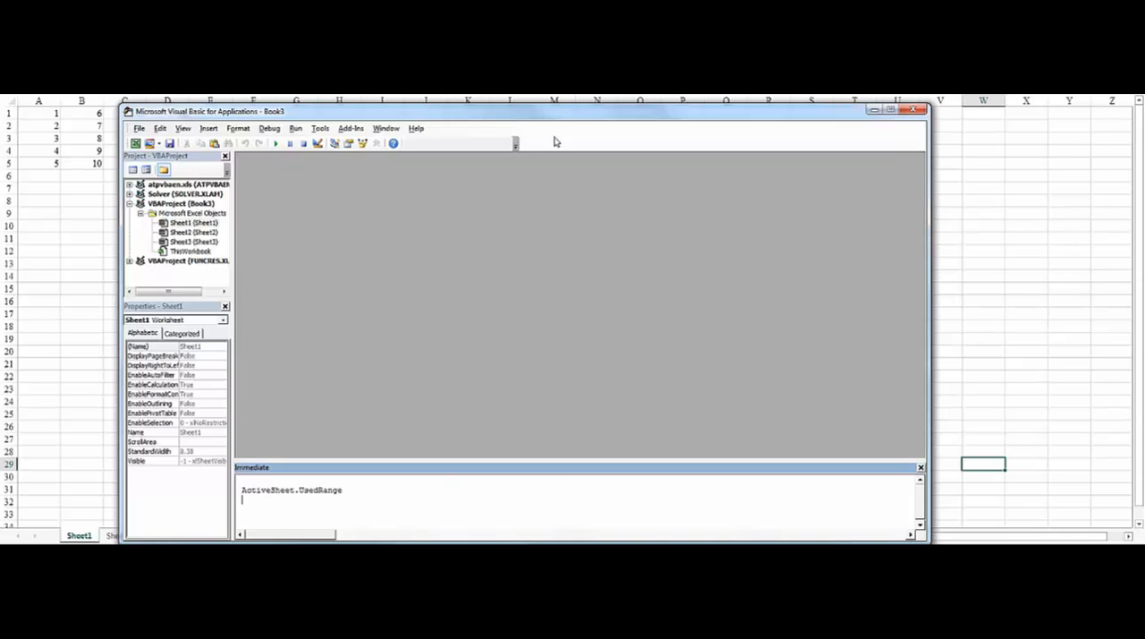